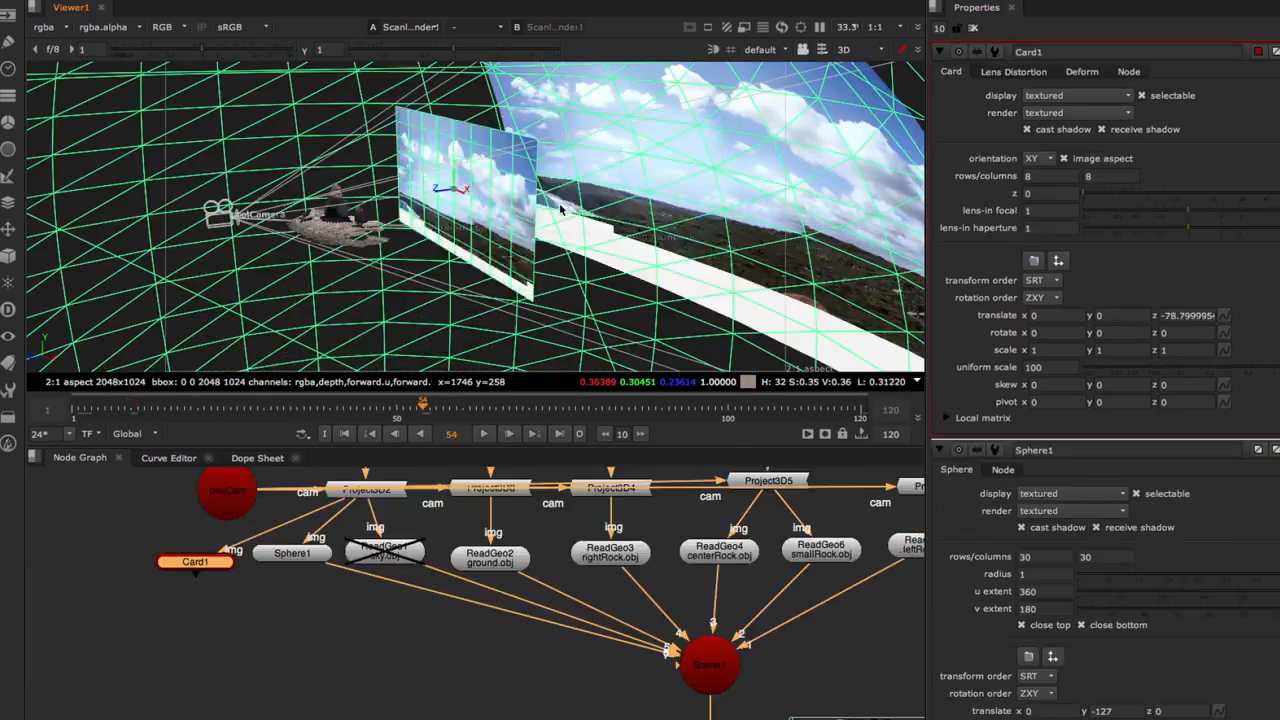
Show Card1's Deform tab to reveal its bicubic deformation control points
left_click(1082, 71)
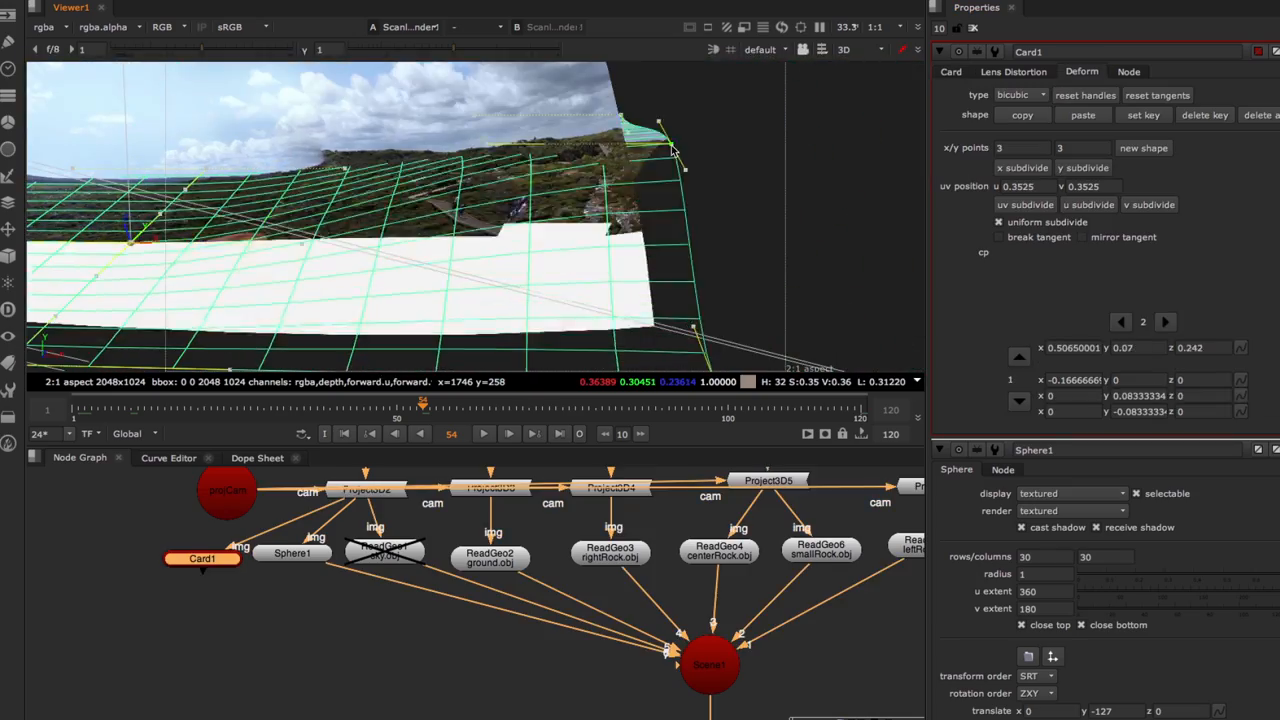